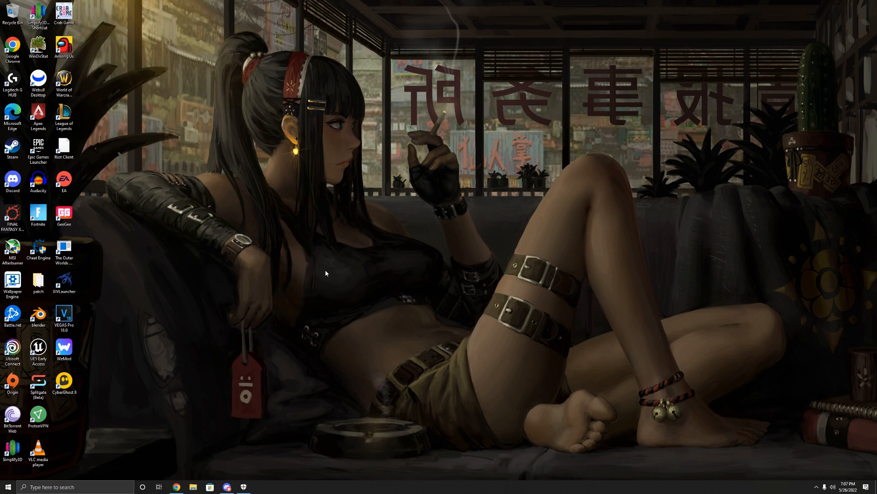
mouse_move(253, 338)
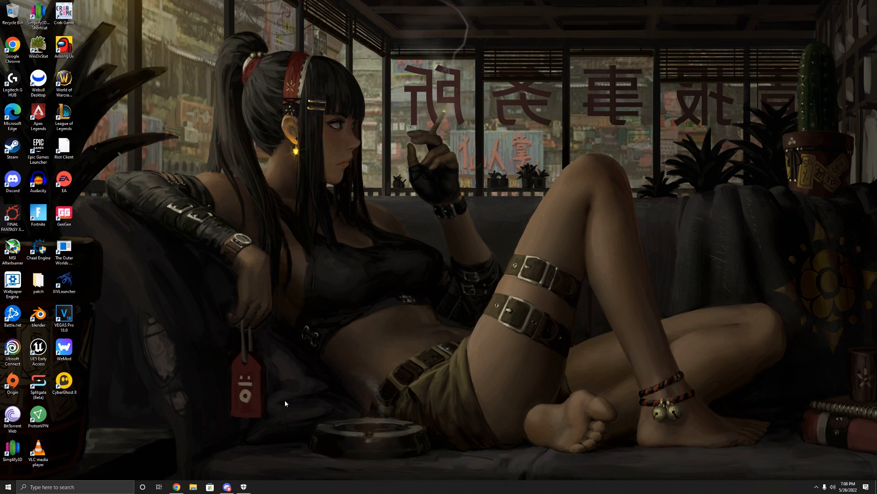
mouse_move(282, 425)
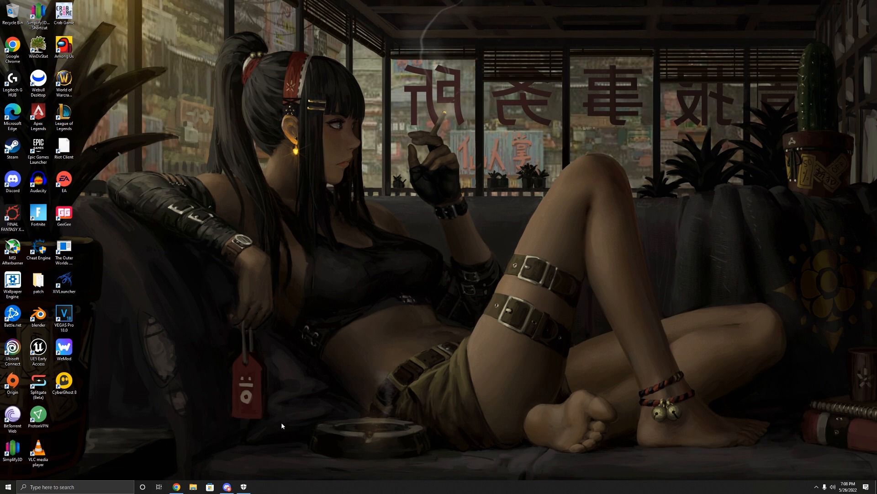
mouse_move(266, 459)
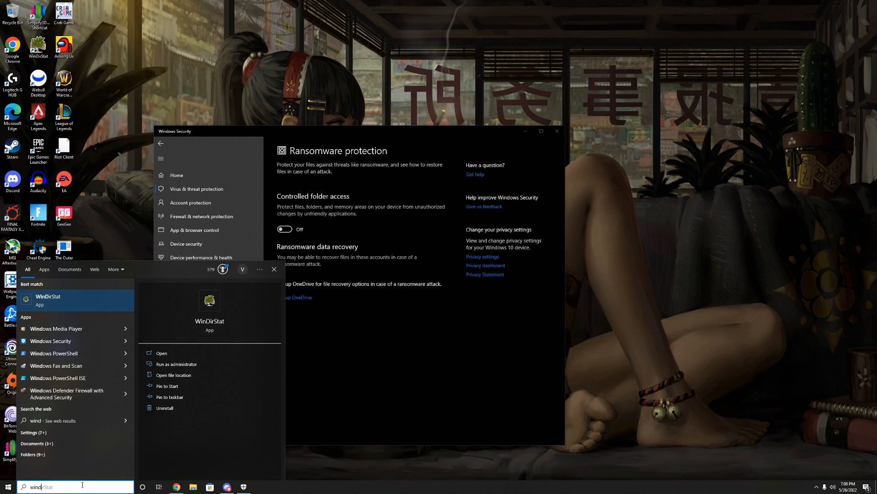
text(windows defender firewall)
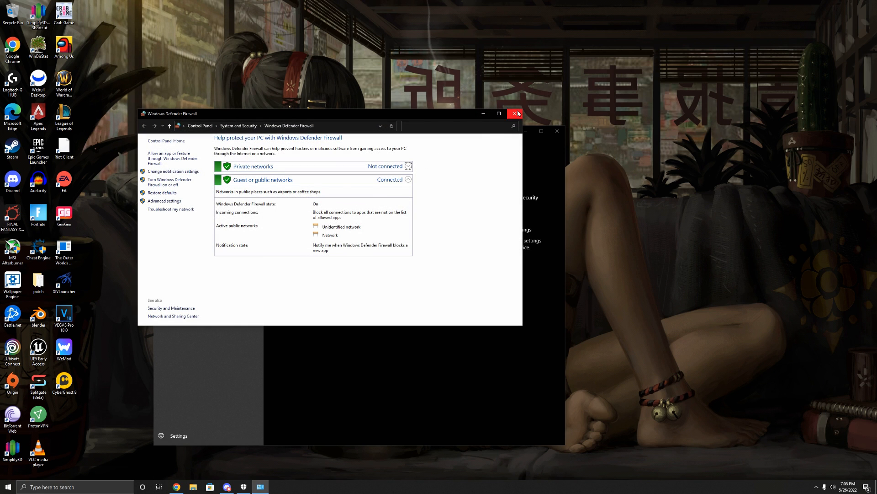
click(516, 114)
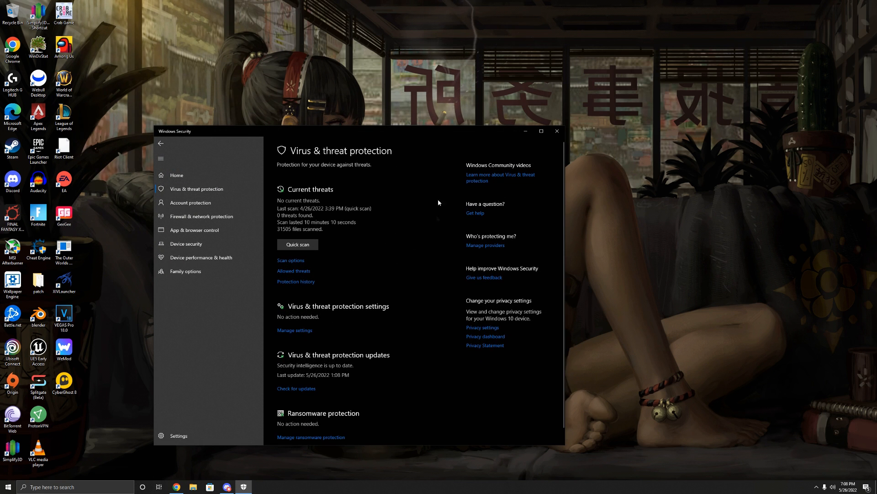
scroll(down, 3)
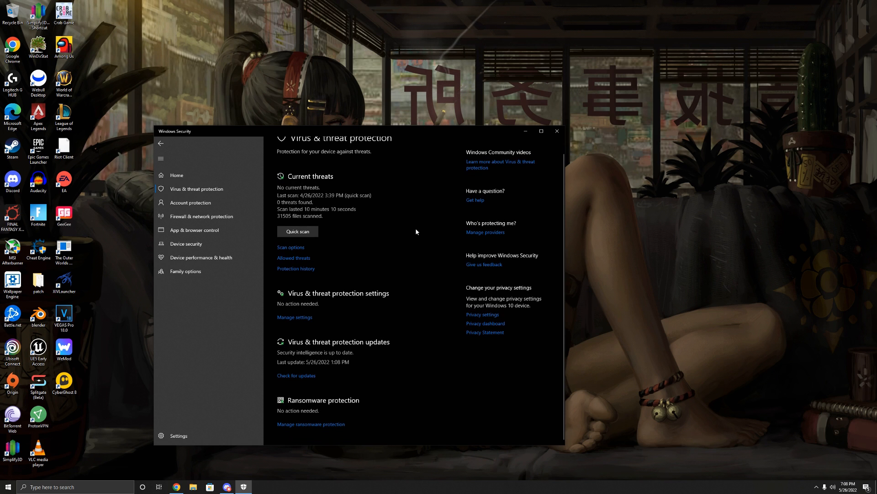
mouse_move(373, 263)
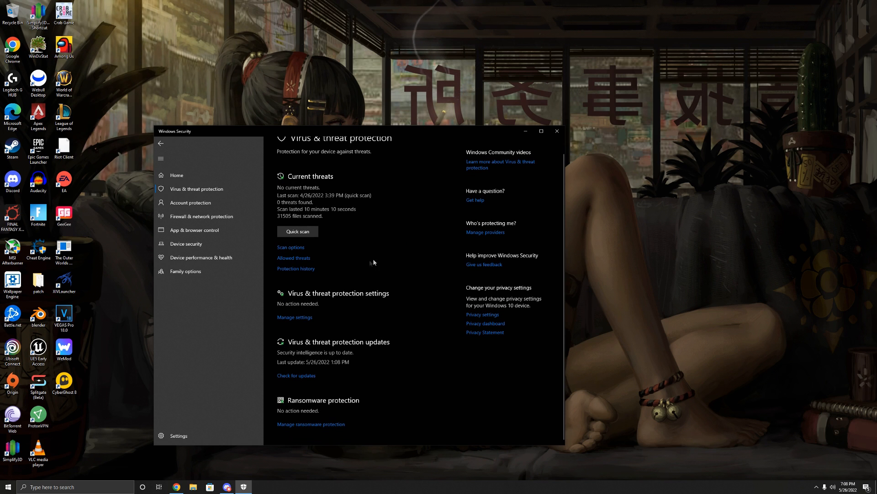
mouse_move(255, 158)
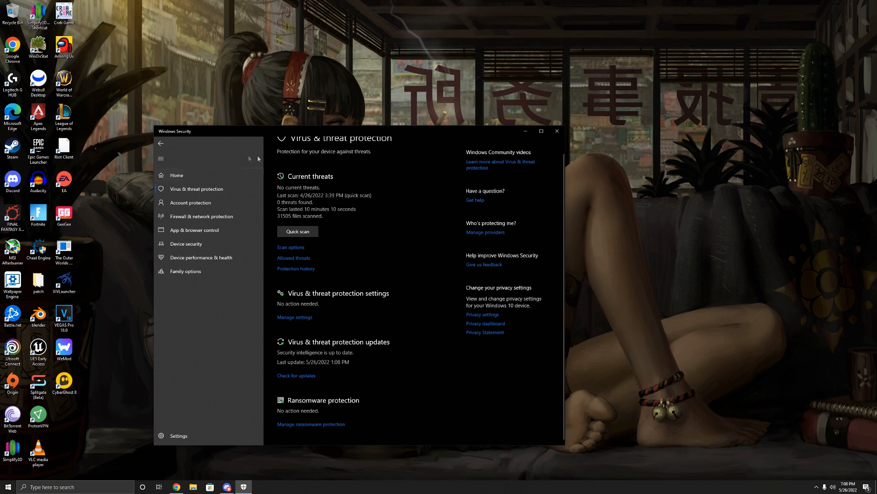
text(wind se)
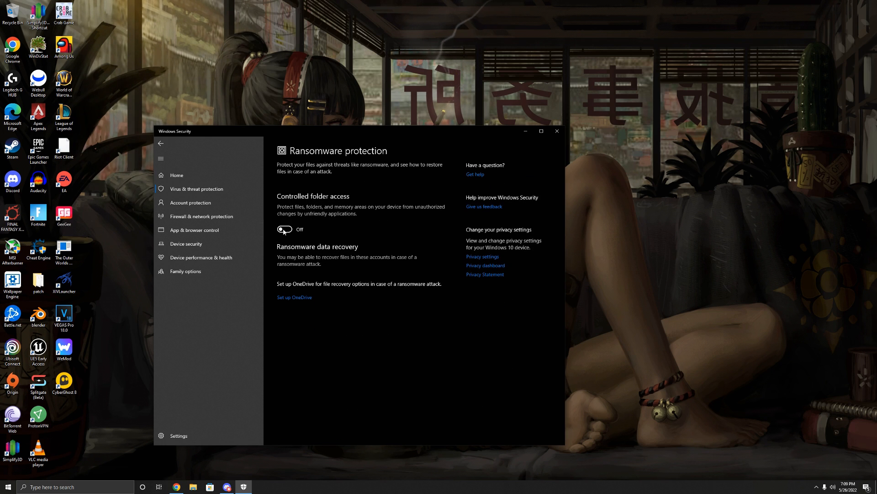
Switch Controlled folder access on
click(285, 228)
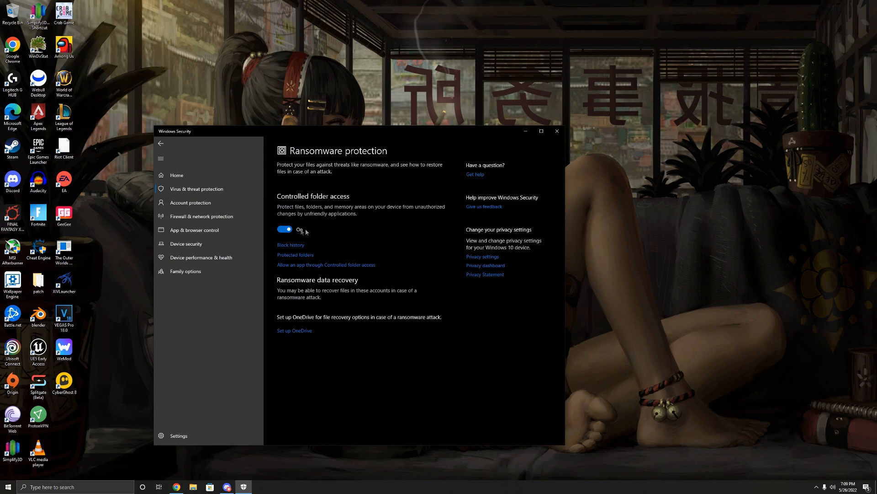
mouse_move(287, 198)
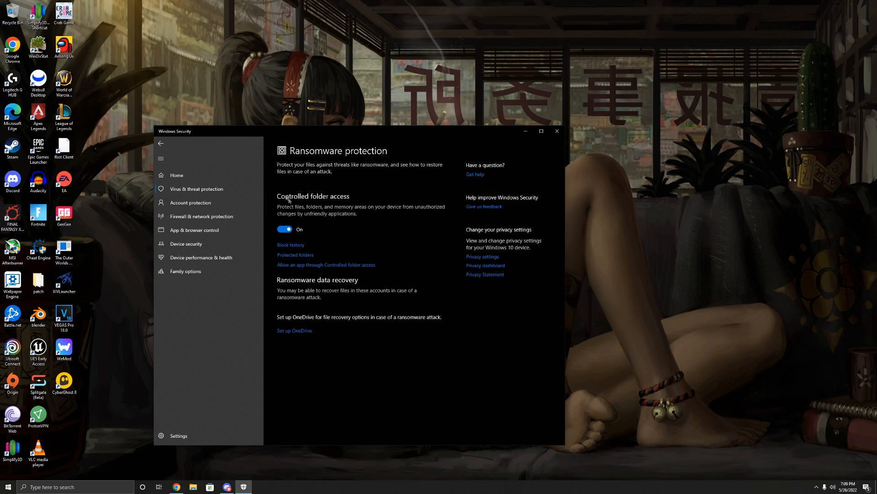
mouse_move(318, 193)
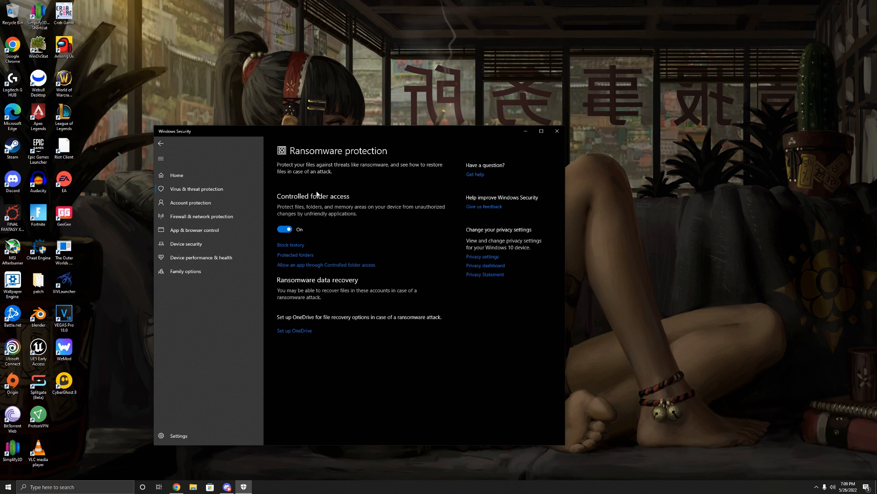
mouse_move(315, 235)
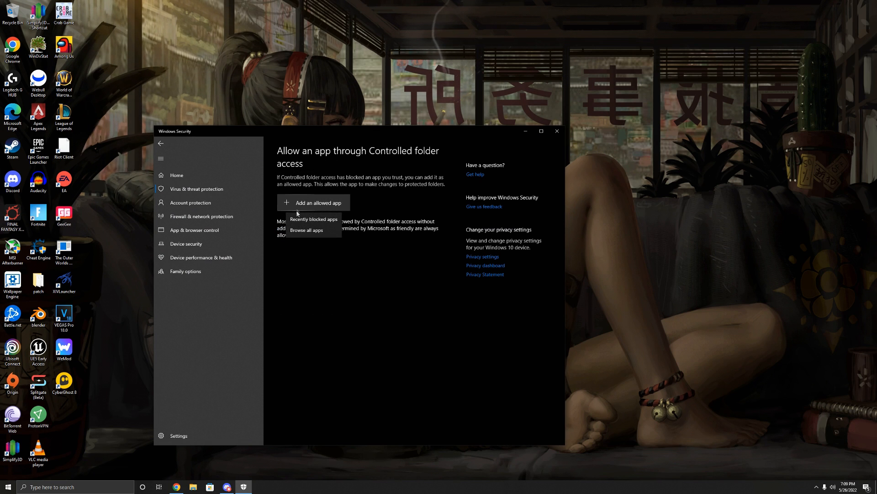
Browse to E:\Program Files\Games\Roller Champions and select the Roller application as an allowed app
click(308, 231)
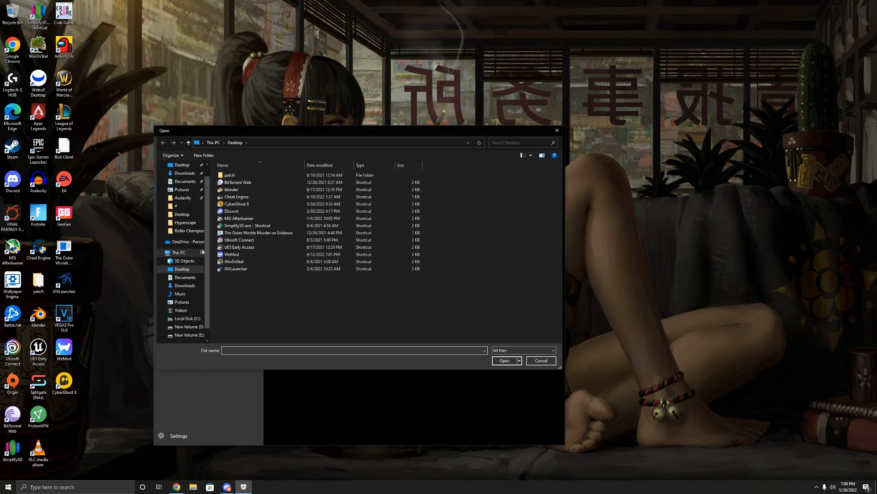
click(185, 335)
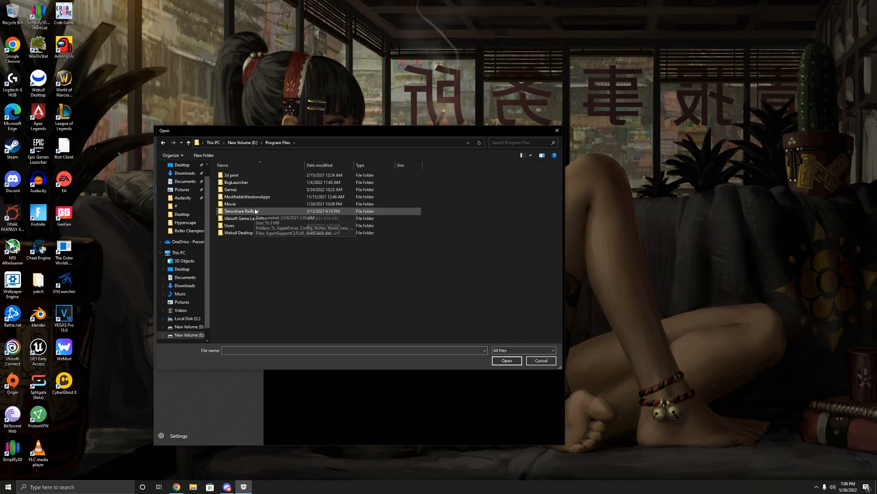
double_click(231, 189)
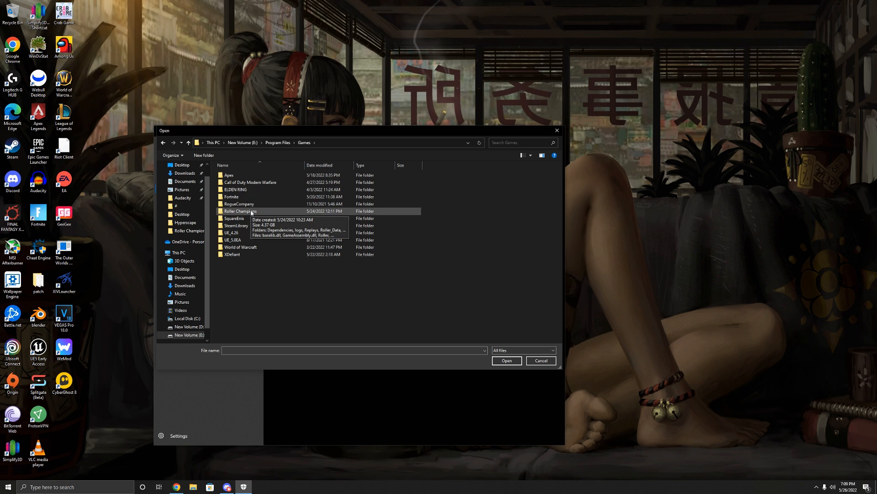
double_click(239, 212)
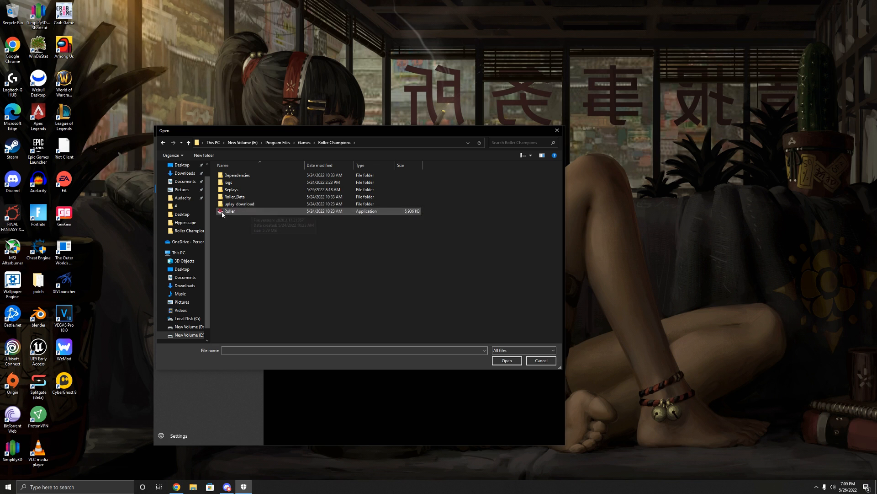
click(228, 211)
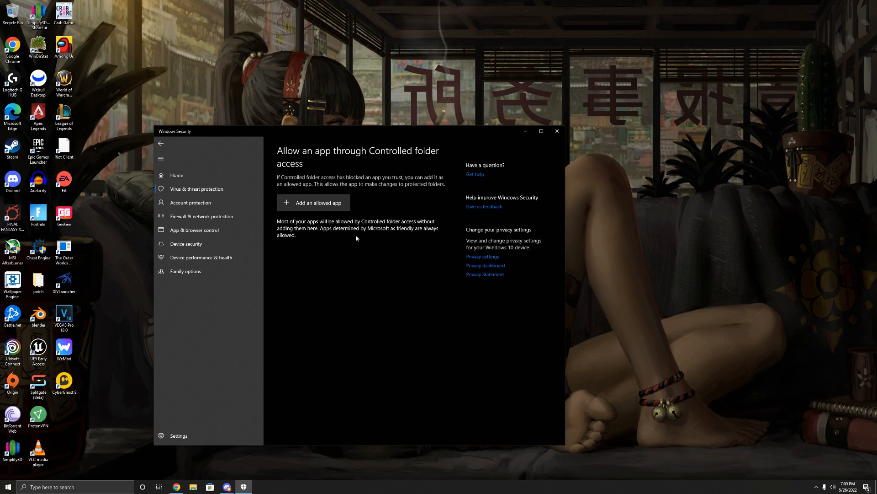
mouse_move(319, 235)
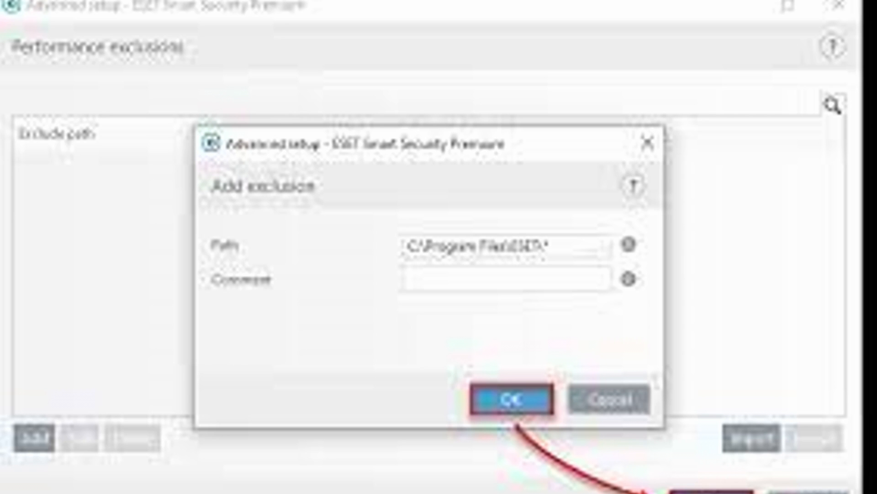
Confirm the ESET performance exclusion for the game folder path
click(507, 399)
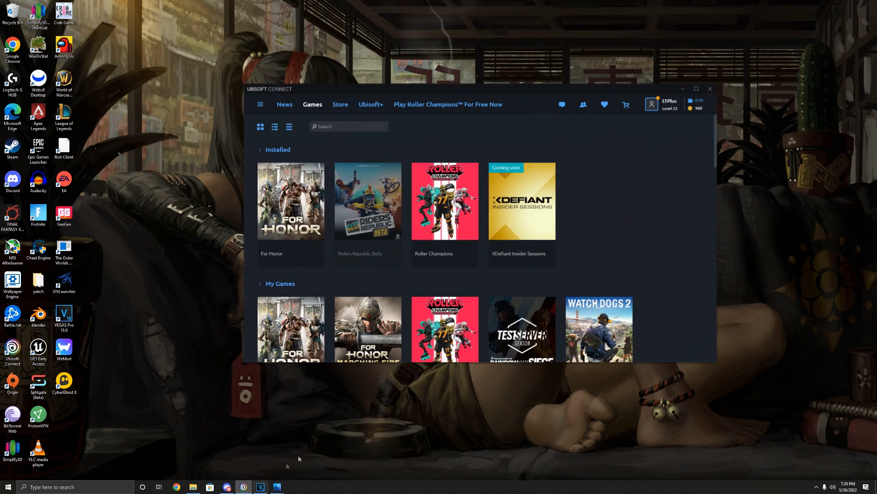
mouse_move(432, 417)
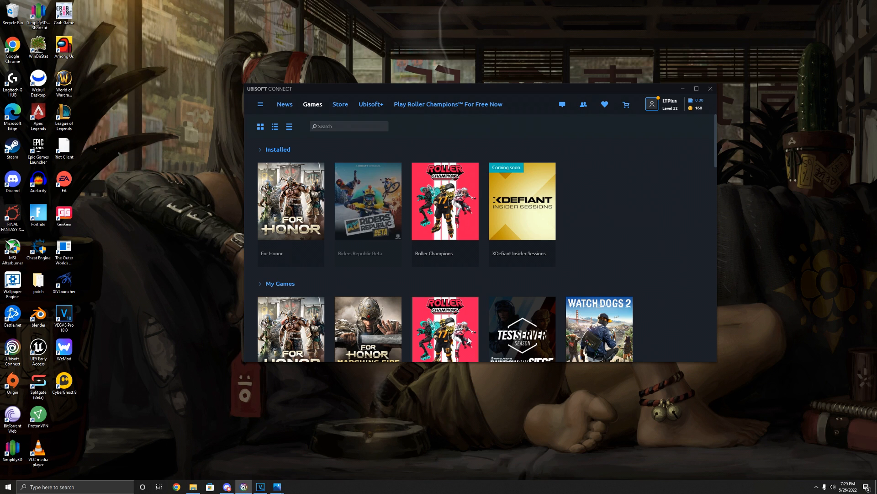
mouse_move(473, 281)
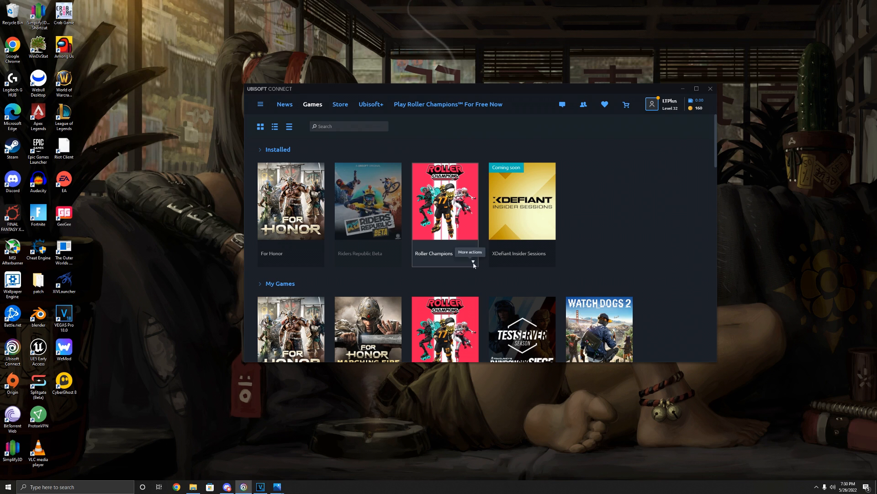
mouse_move(473, 263)
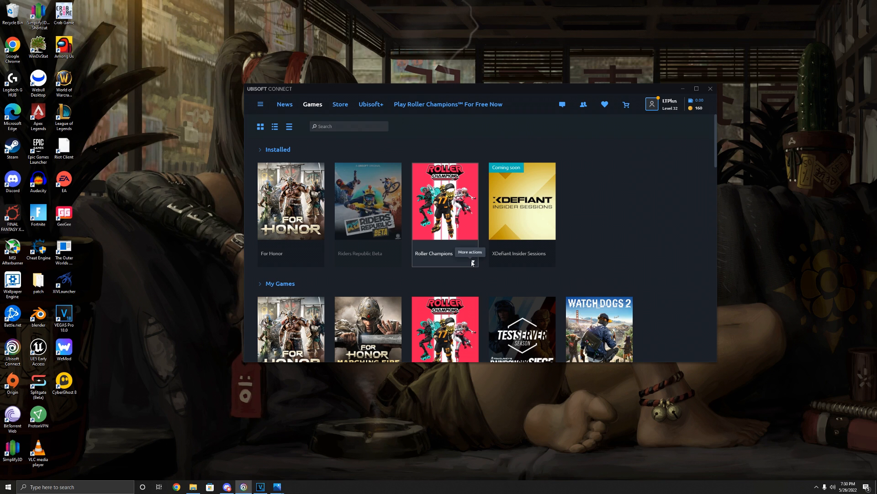
Bring up the More actions menu for the installed Roller Champions tile
click(471, 262)
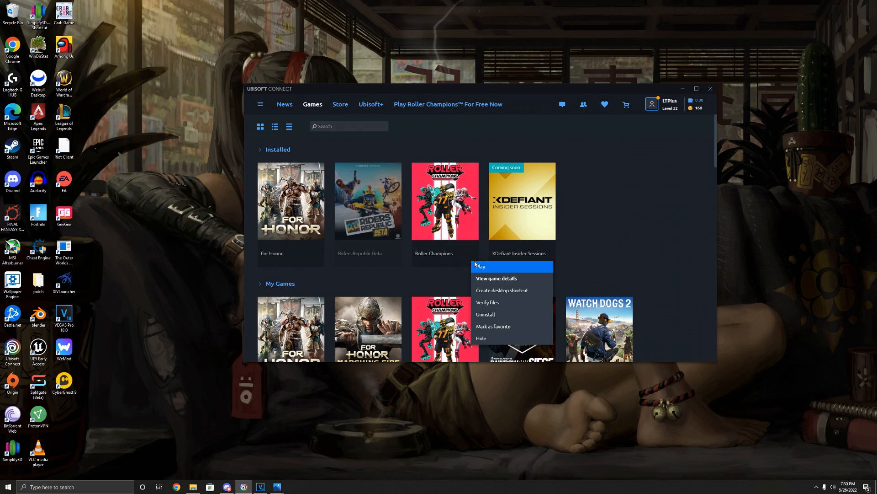
mouse_move(486, 303)
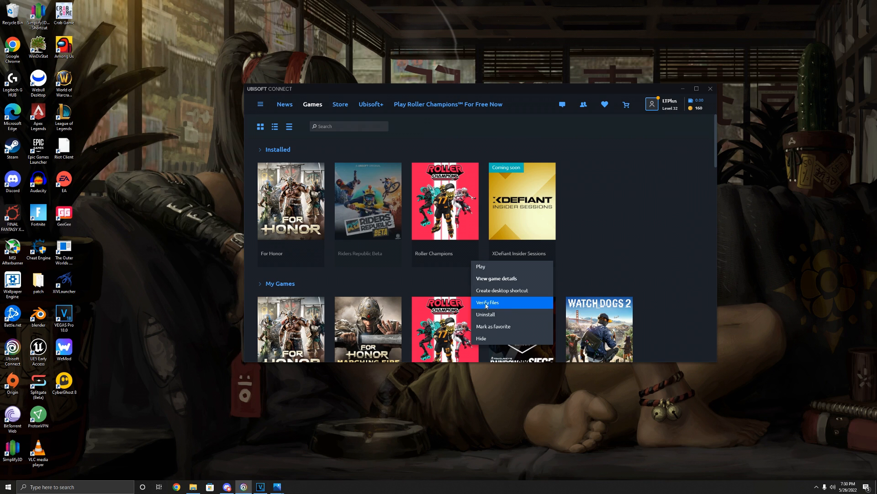
mouse_move(502, 306)
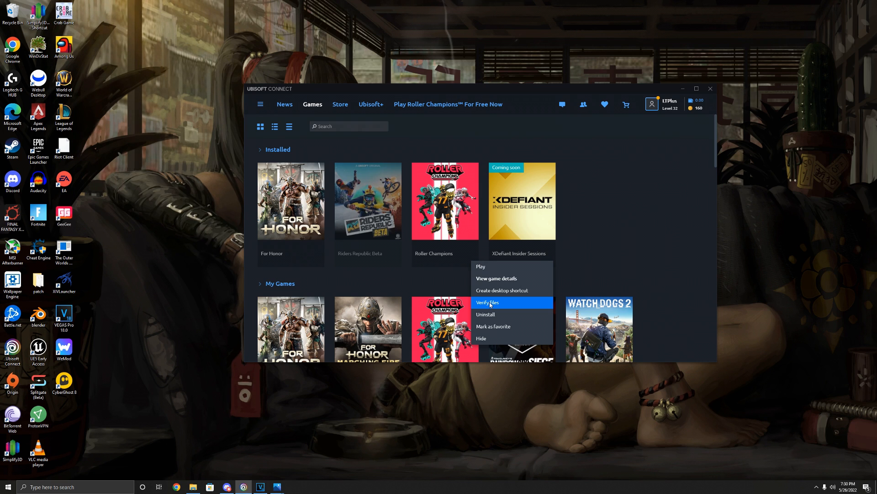
mouse_move(499, 303)
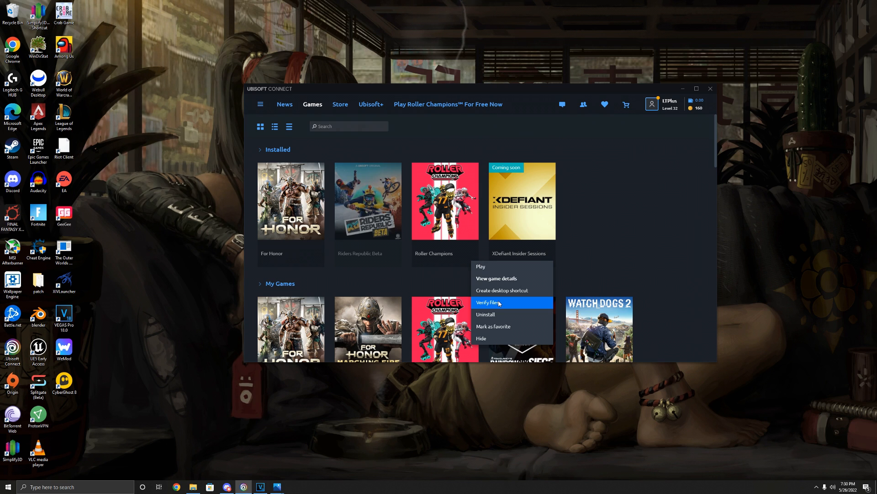